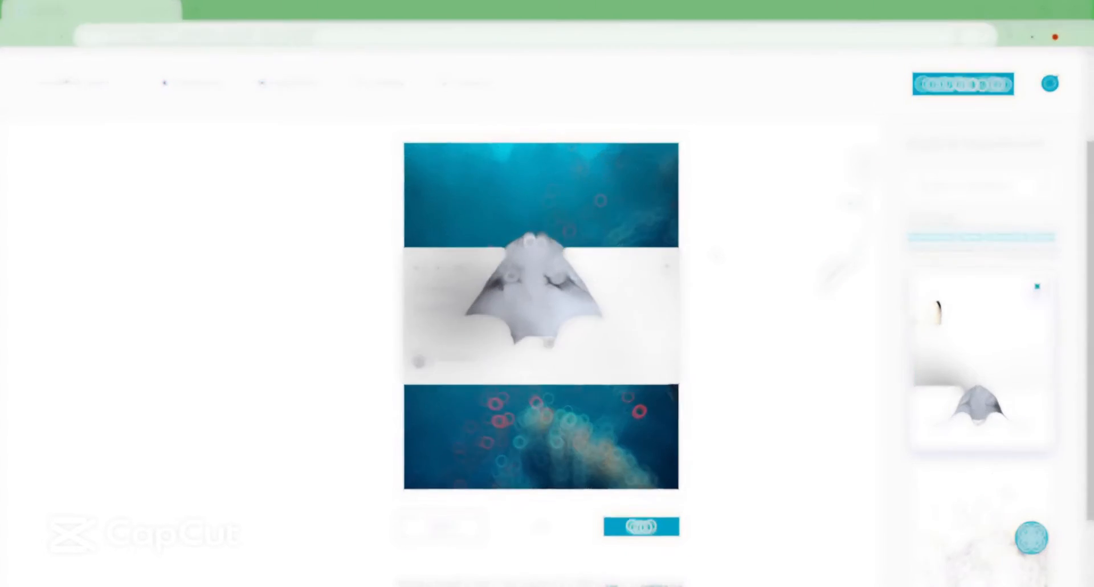
Go to breakoutclips.com to reach the Templates dashboard with featured ad templates
{"action": "type", "text": "breakoutclips.com/dashboard/templates/"}
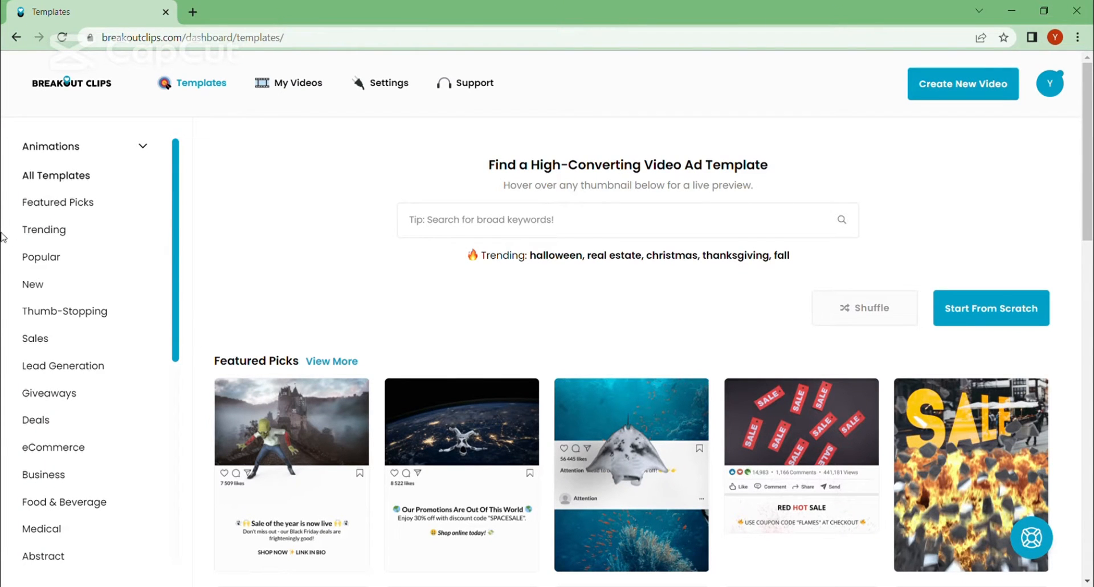
{"action": "mouse_move", "coordinate": [492, 298]}
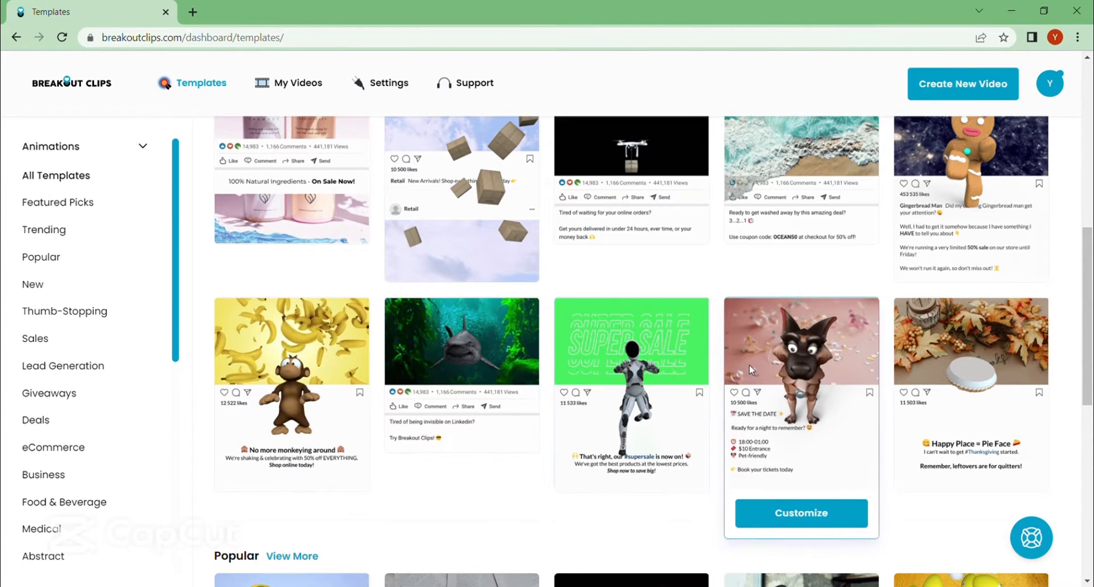
{"action": "scroll", "scroll_direction": "down", "scroll_amount": 3}
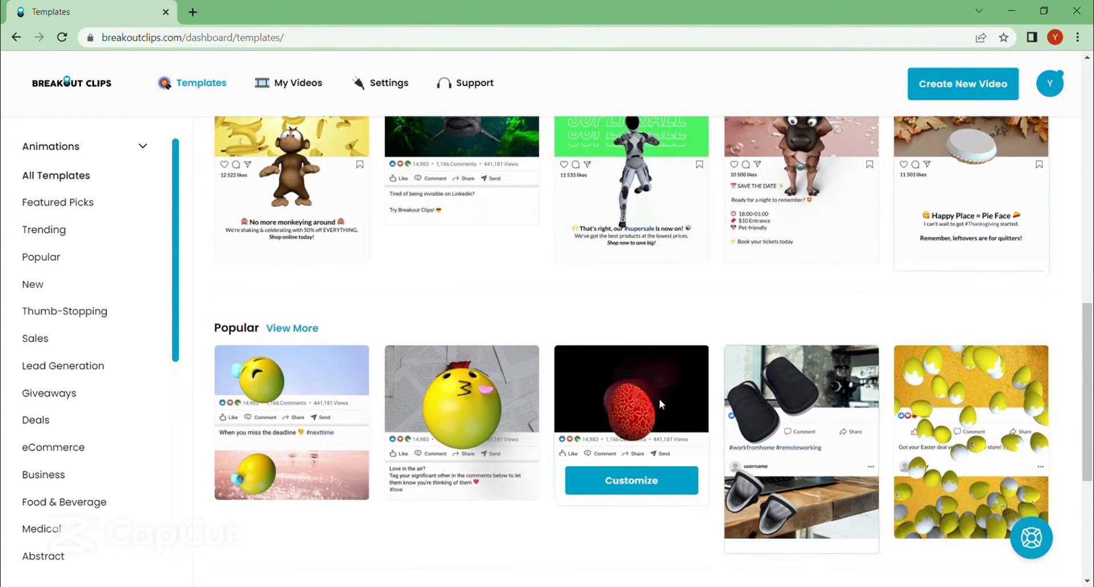
{"action": "scroll", "scroll_direction": "down", "scroll_amount": 3}
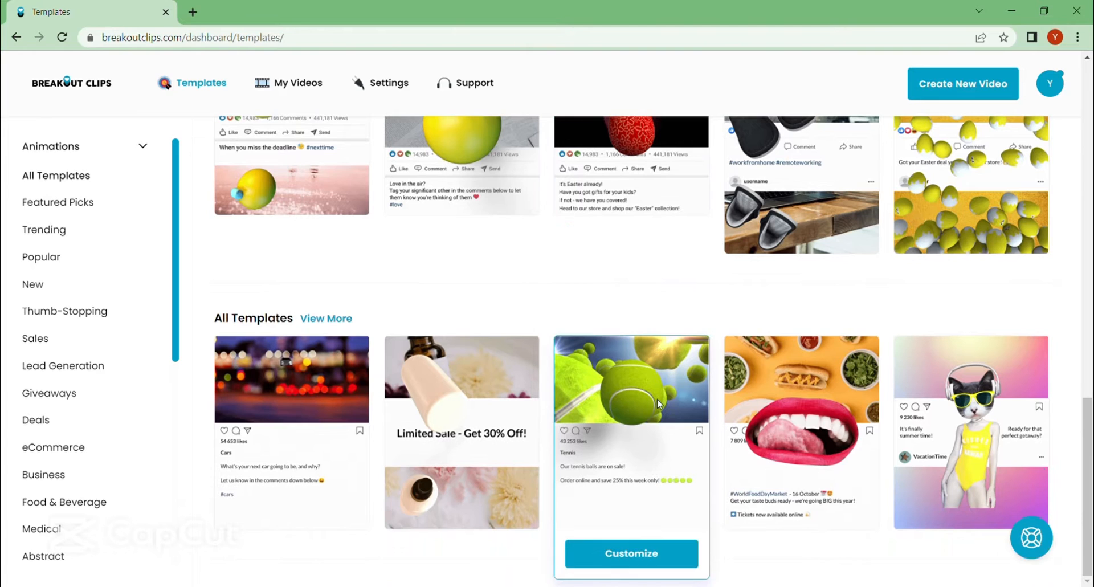
{"action": "mouse_move", "coordinate": [428, 450]}
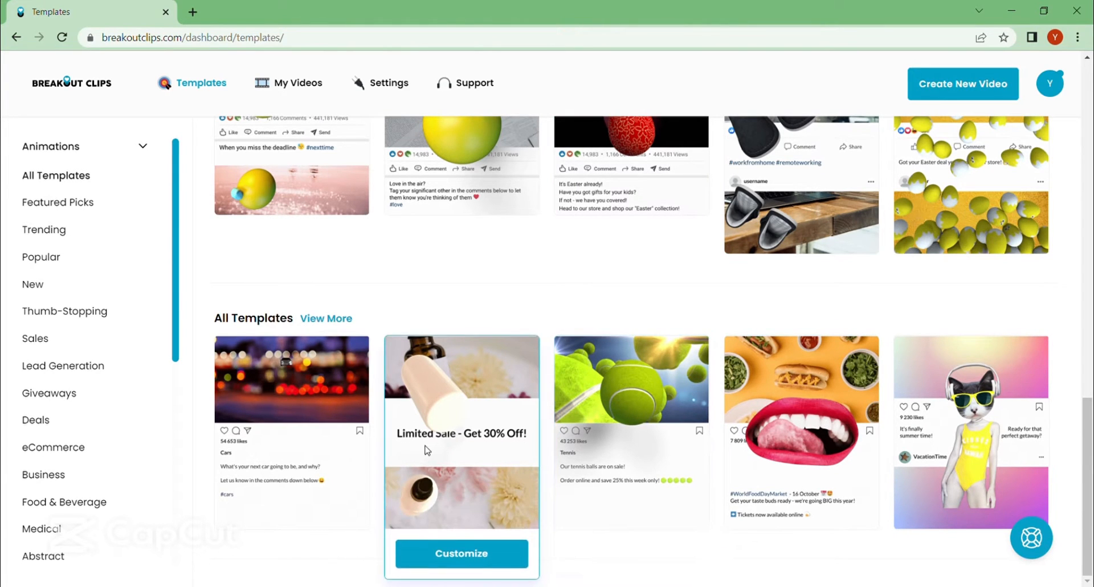
{"action": "scroll", "scroll_direction": "down", "scroll_amount": 3}
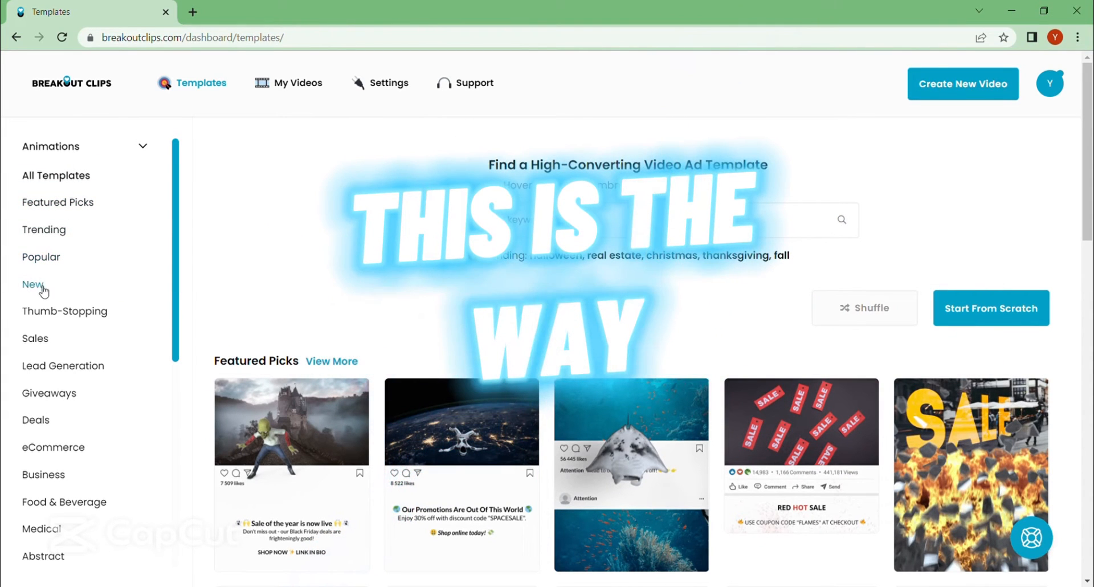
{"action": "mouse_move", "coordinate": [35, 420]}
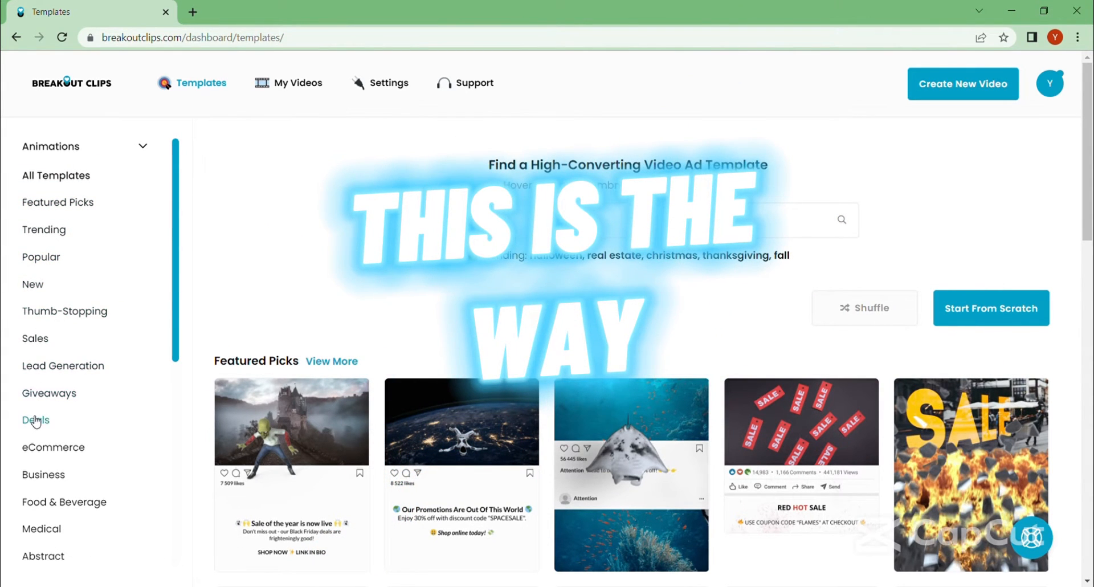
{"action": "scroll", "scroll_direction": "down", "scroll_amount": 3}
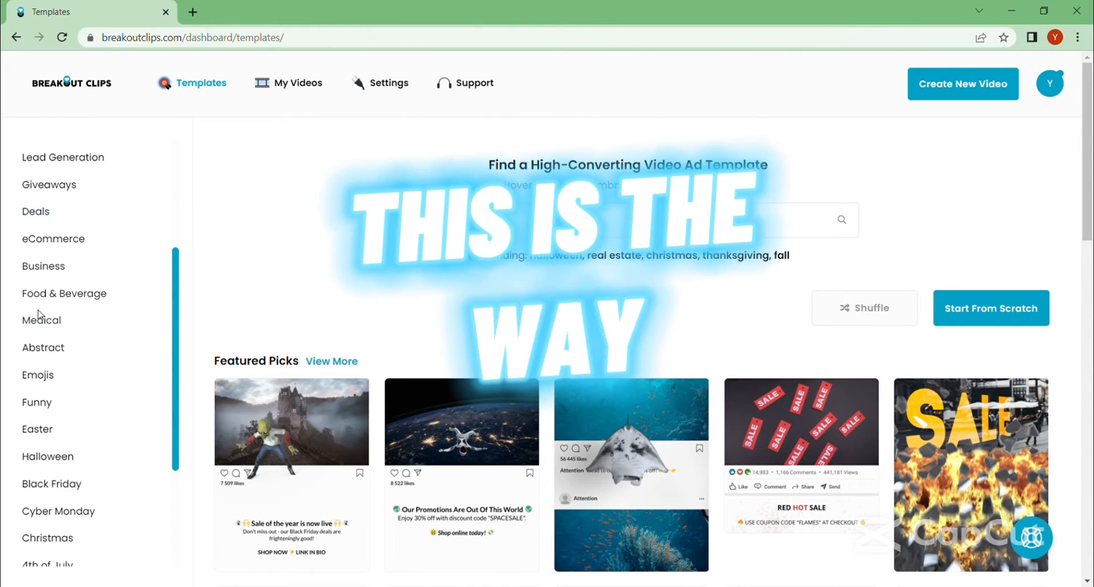
{"action": "scroll", "scroll_direction": "down", "scroll_amount": 3}
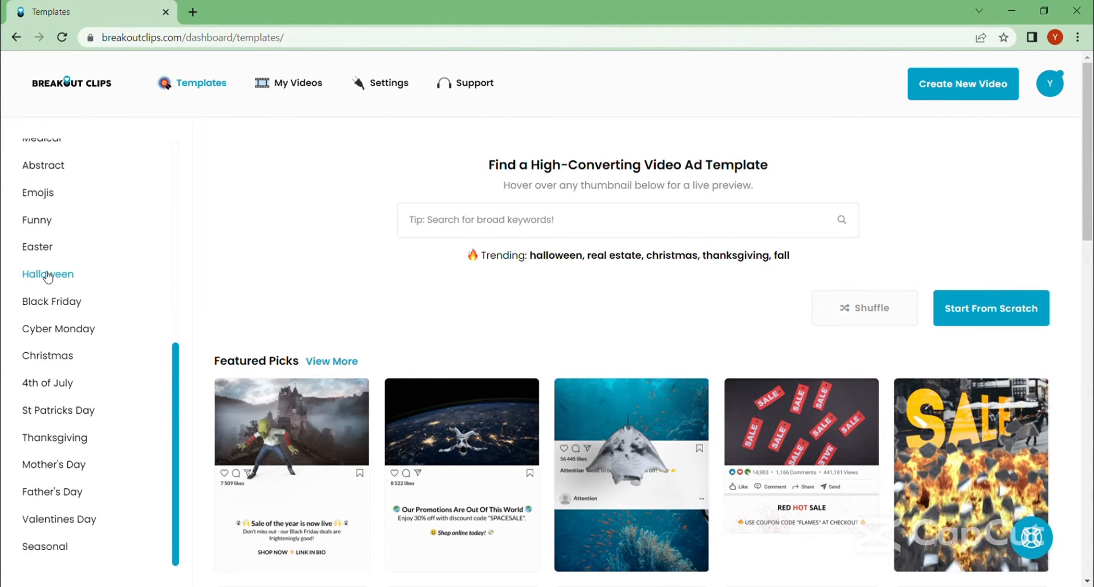
{"action": "scroll", "scroll_direction": "down", "scroll_amount": 3}
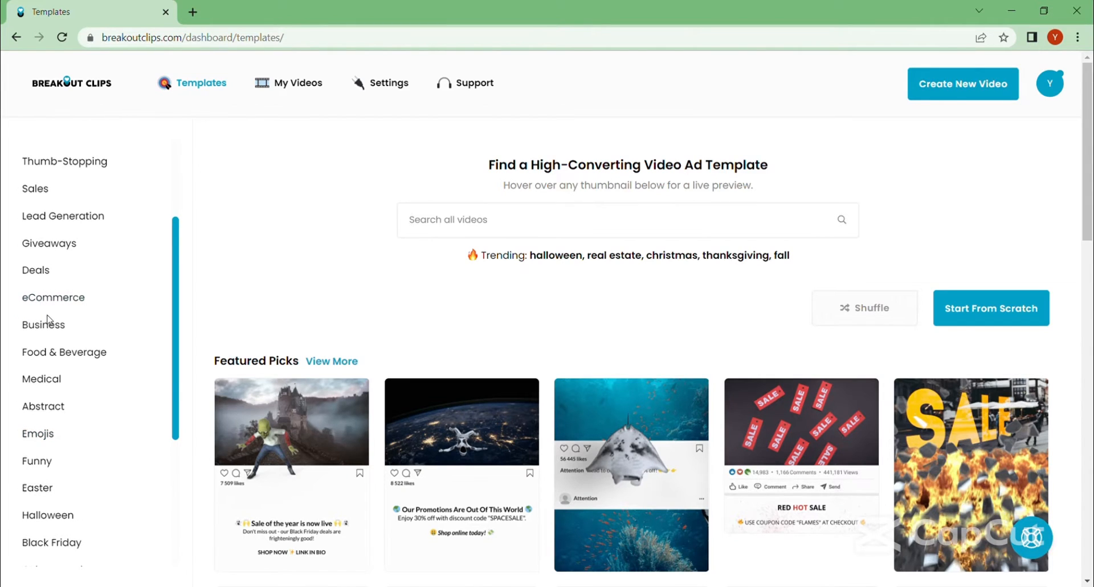
Filter to Business templates and open the monkey banana 'No more monkeying around' template preview
{"action": "left_click", "coordinate": [43, 324]}
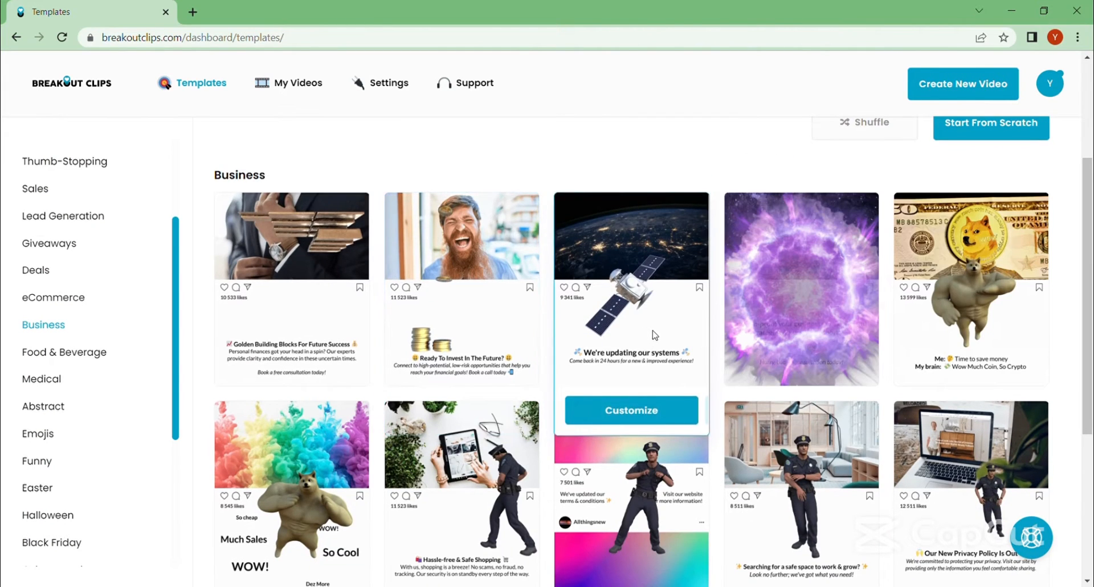
{"action": "scroll", "scroll_direction": "down", "scroll_amount": 3}
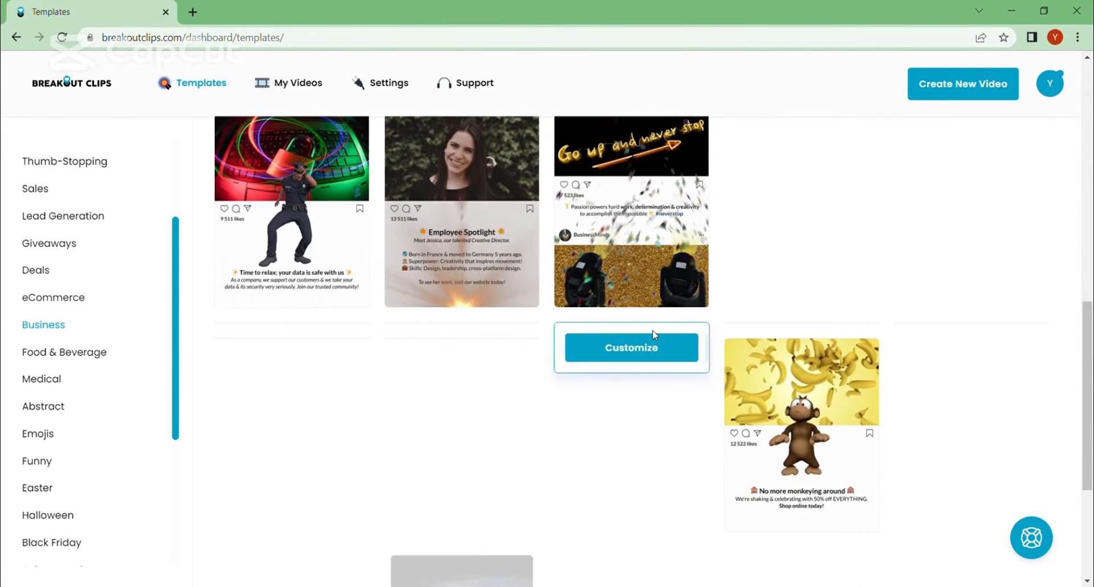
{"action": "scroll", "scroll_direction": "down", "scroll_amount": 3}
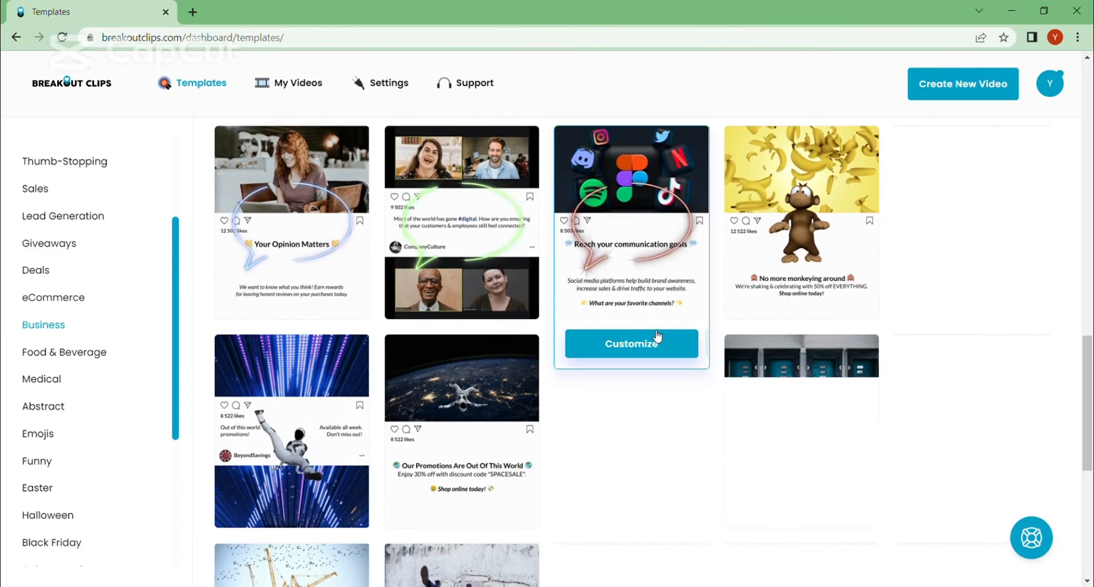
{"action": "scroll", "scroll_direction": "down", "scroll_amount": 3}
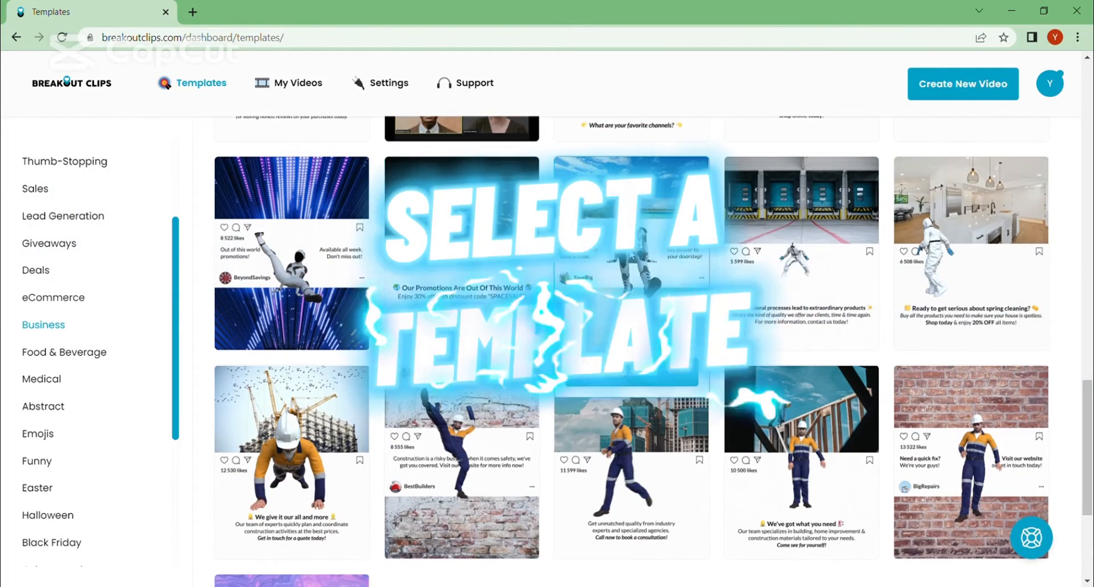
{"action": "scroll", "scroll_direction": "down", "scroll_amount": 3}
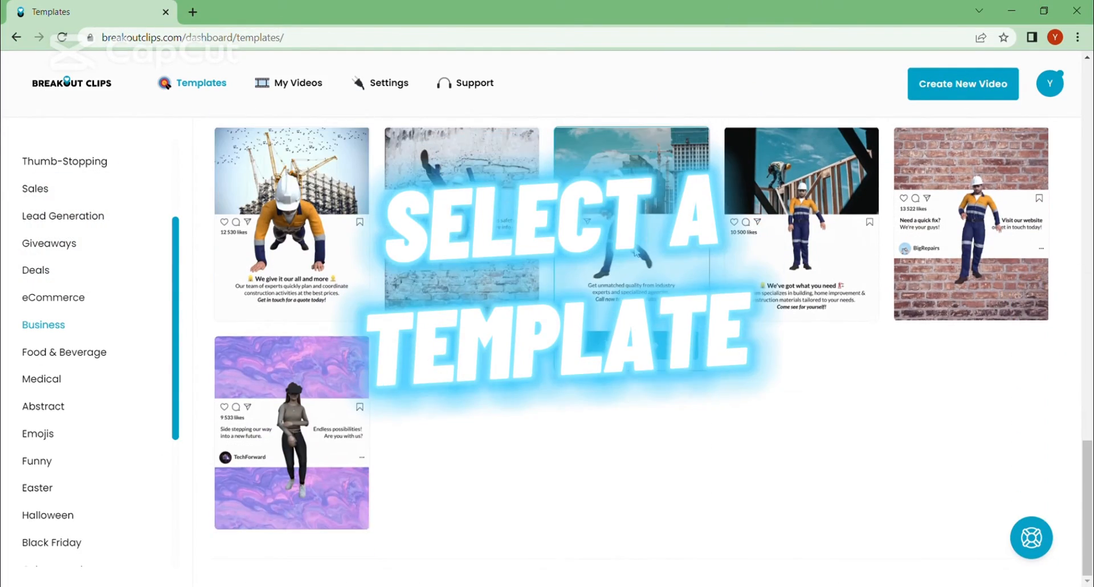
{"action": "scroll", "scroll_direction": "down", "scroll_amount": 3}
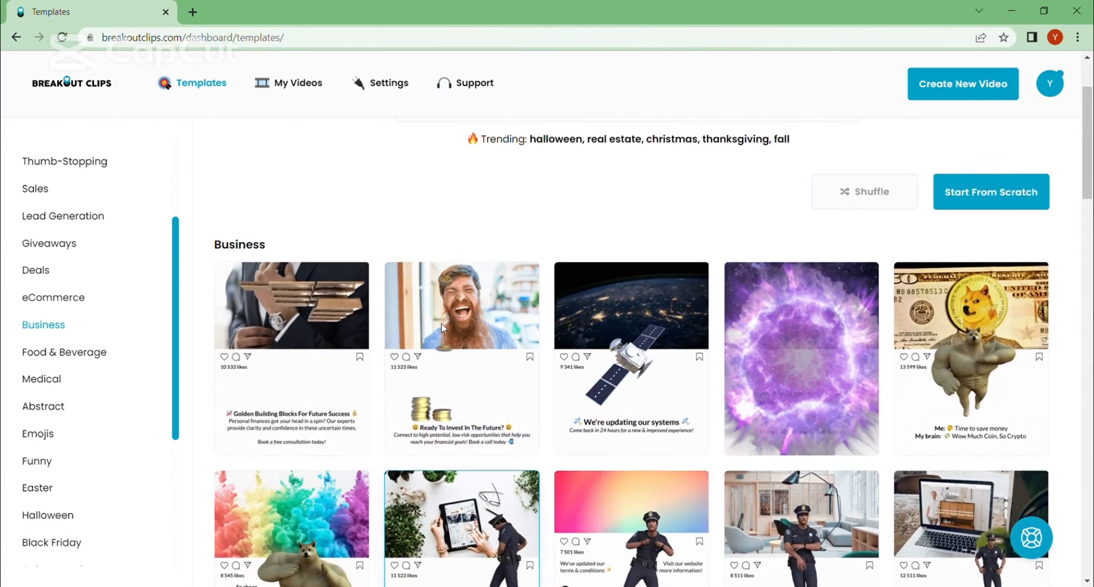
{"action": "scroll", "scroll_direction": "down", "scroll_amount": 3}
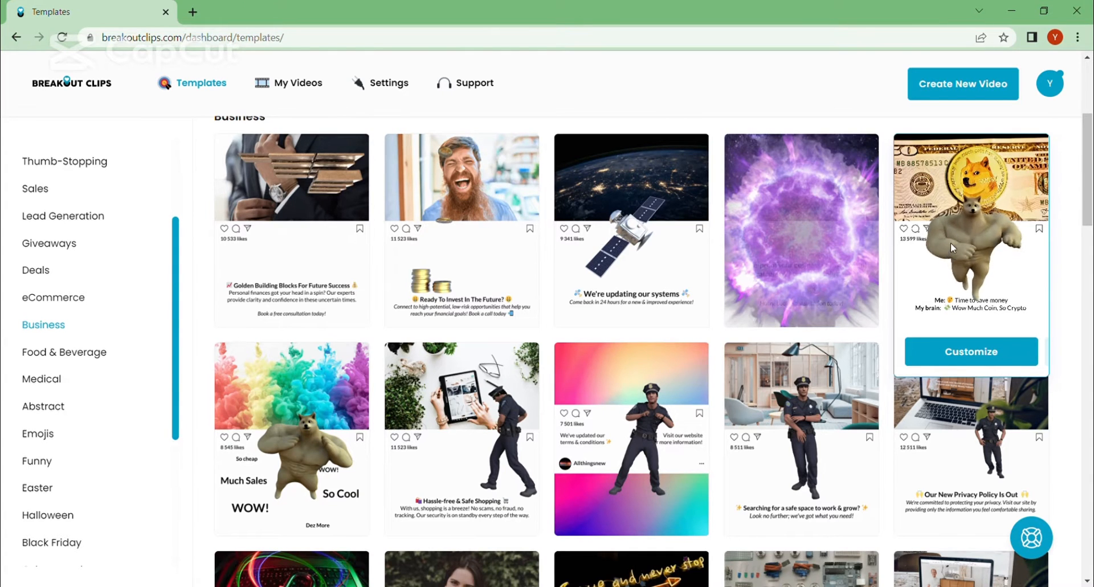
{"action": "mouse_move", "coordinate": [461, 433]}
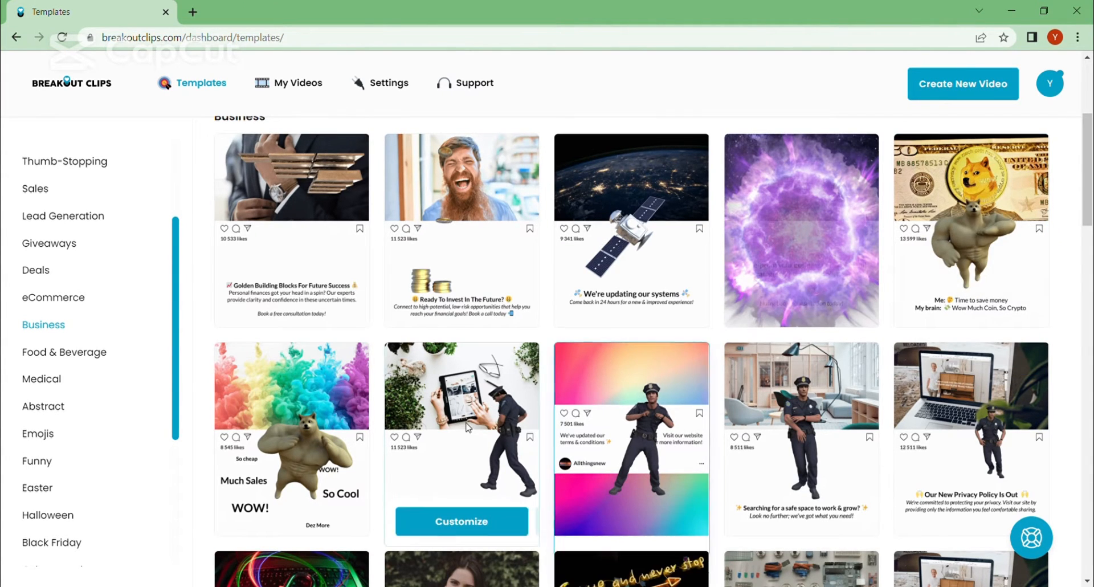
{"action": "scroll", "scroll_direction": "down", "scroll_amount": 3}
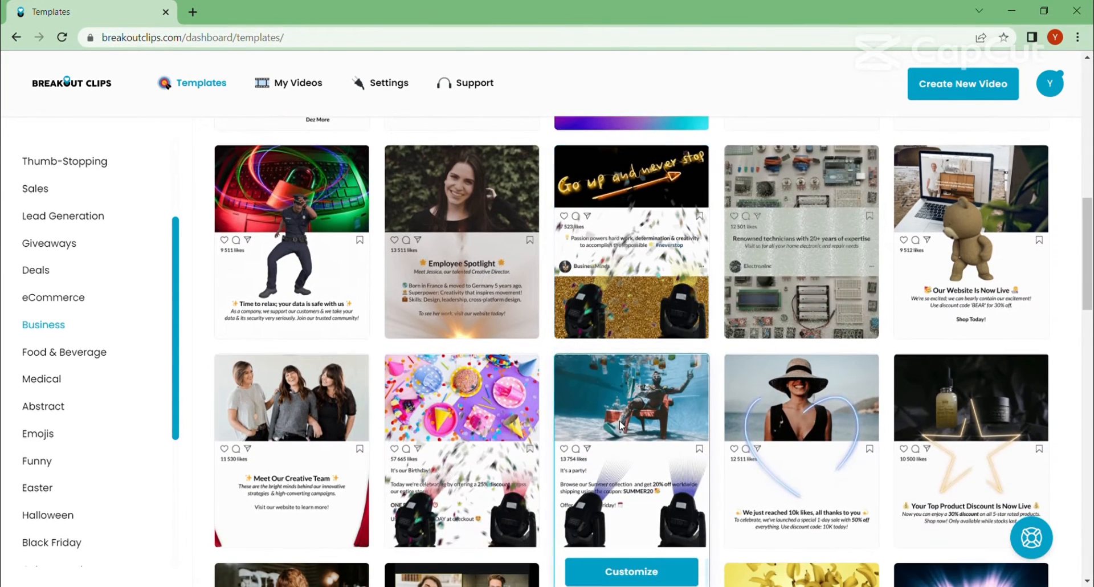
{"action": "scroll", "scroll_direction": "down", "scroll_amount": 3}
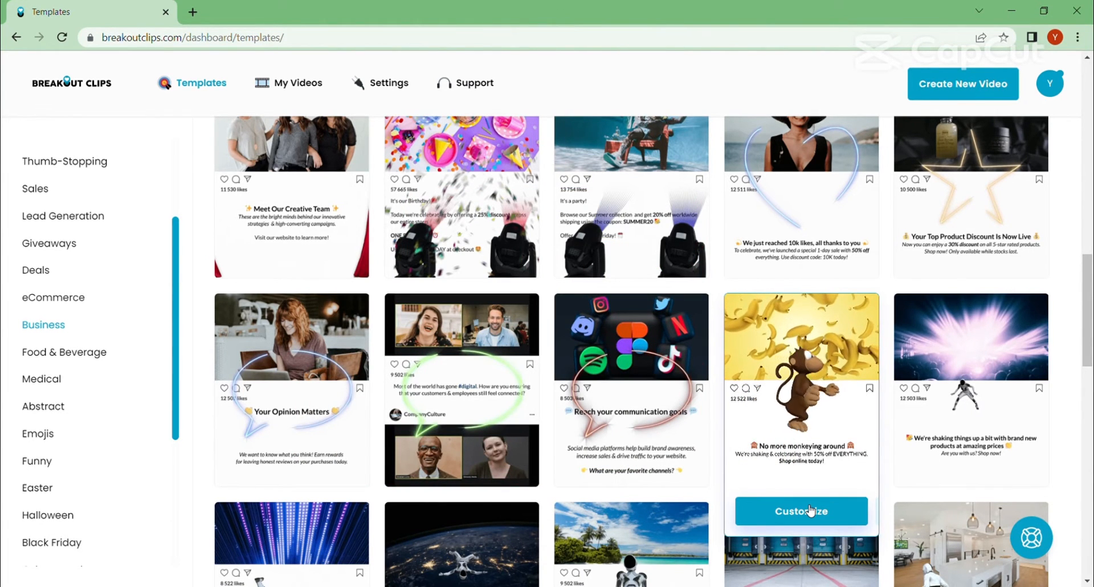
{"action": "left_click", "coordinate": [801, 510]}
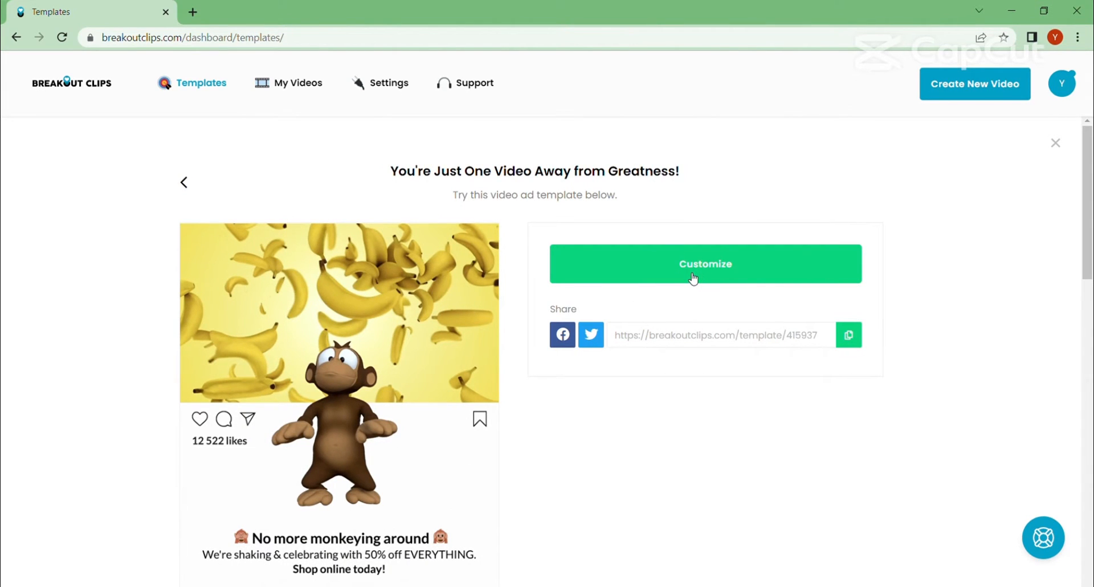
Customize the monkey banana template so it loads in the Edit Your Video editor
{"action": "left_click", "coordinate": [704, 263]}
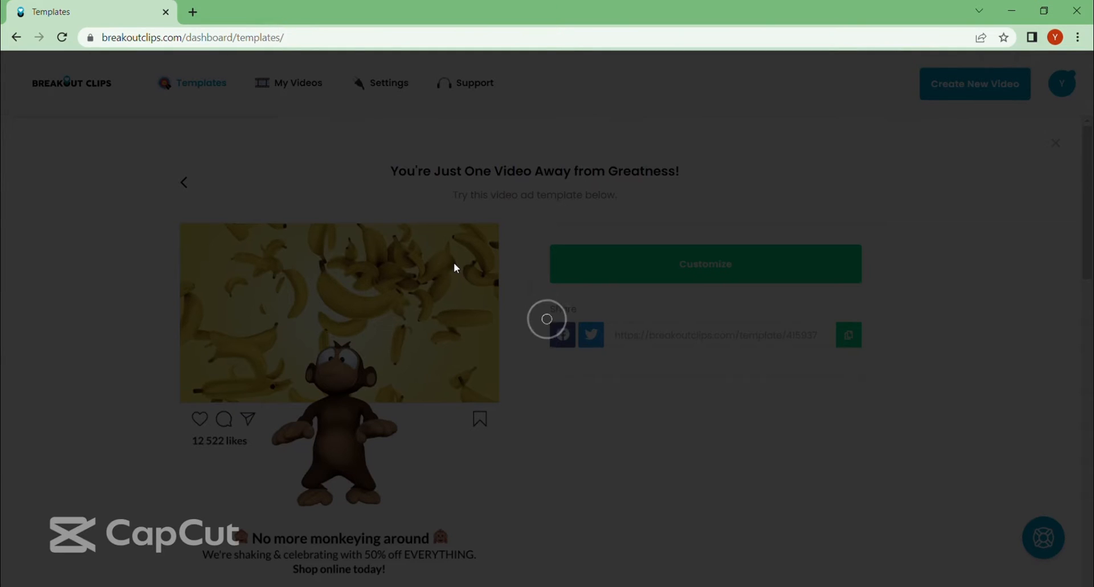
{"action": "left_click", "coordinate": [705, 263]}
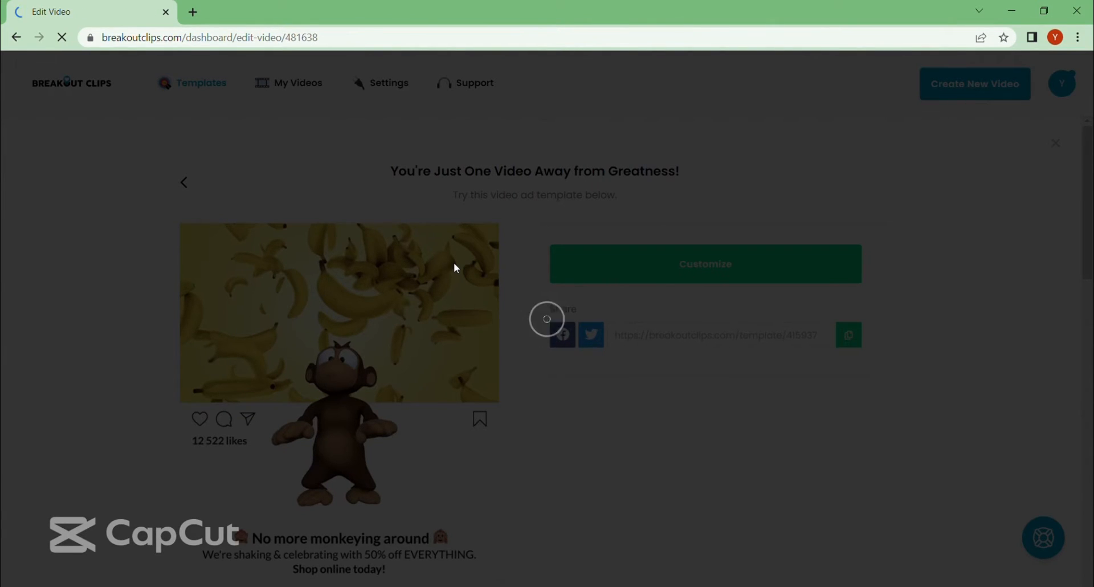
{"action": "left_click", "coordinate": [704, 263]}
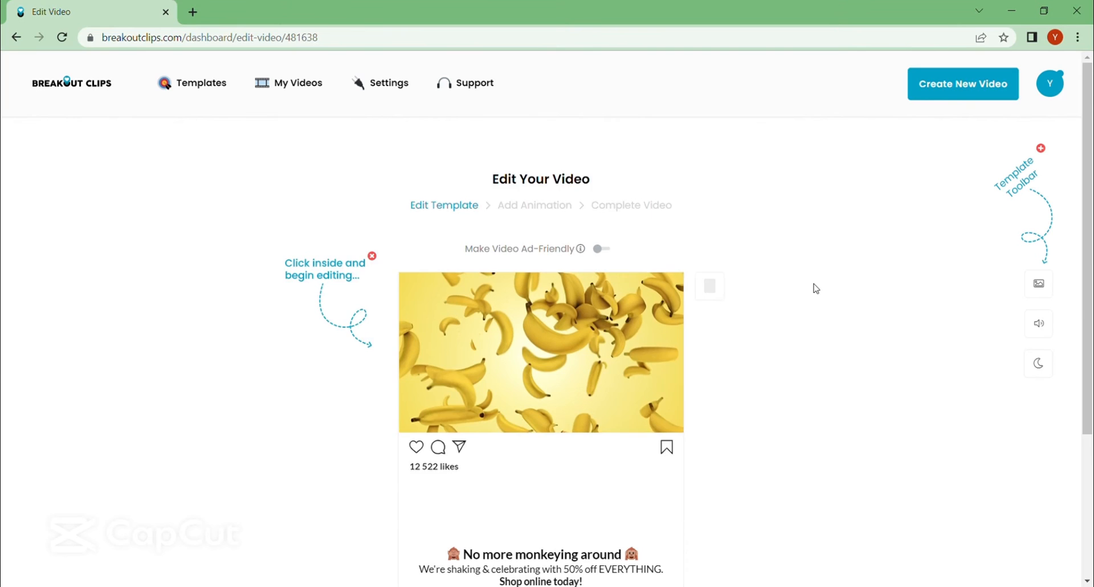
Replace the lower caption lines with 'SUBSCRIBE MY CHANNEL' under the monkeying headline
{"action": "scroll", "scroll_direction": "down", "scroll_amount": 3}
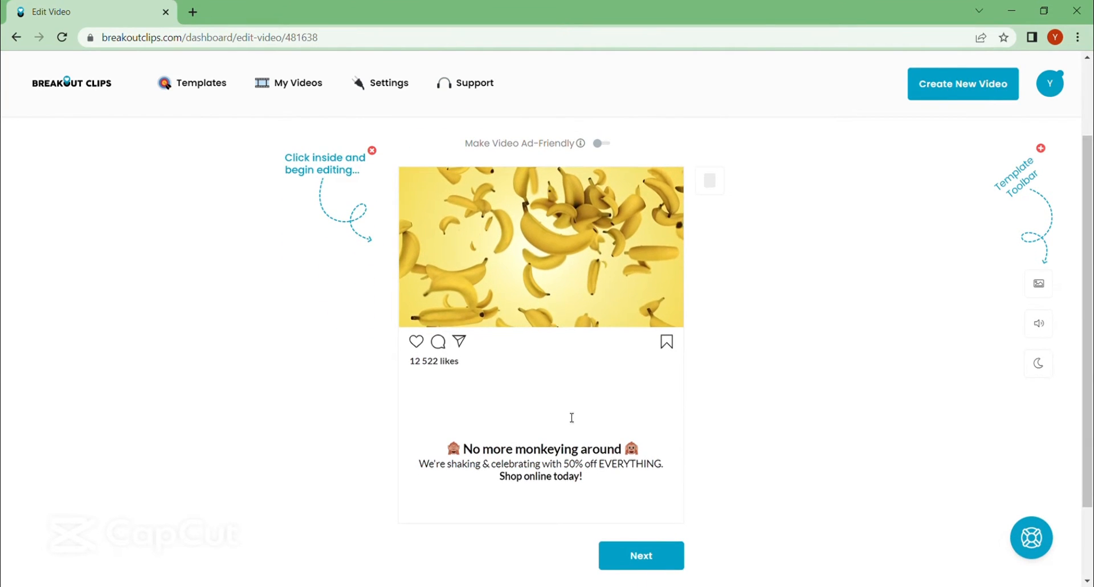
{"action": "scroll", "scroll_direction": "down", "scroll_amount": 3}
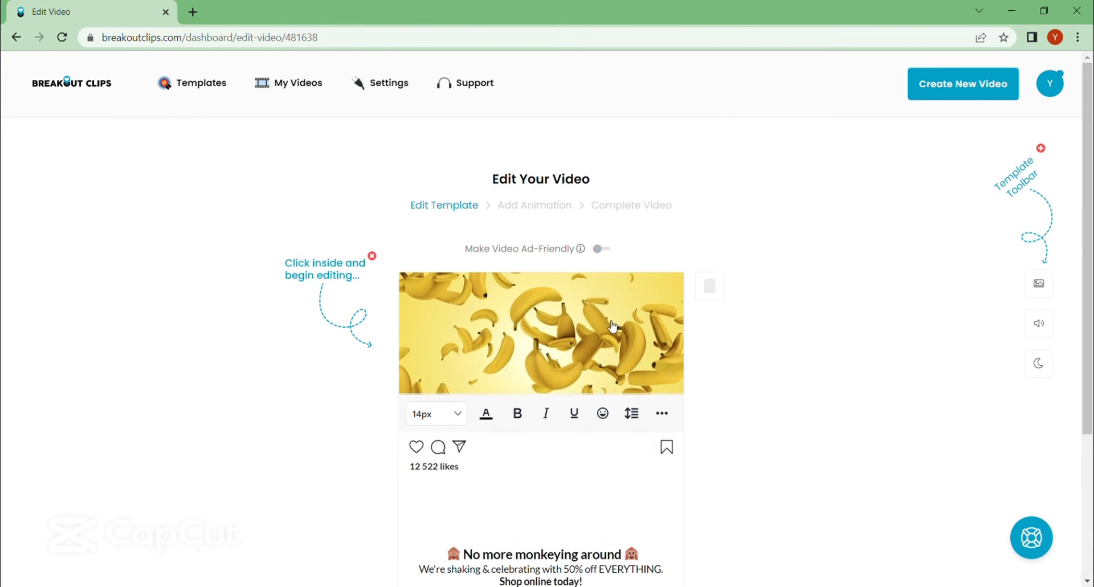
{"action": "scroll", "scroll_direction": "down", "scroll_amount": 3}
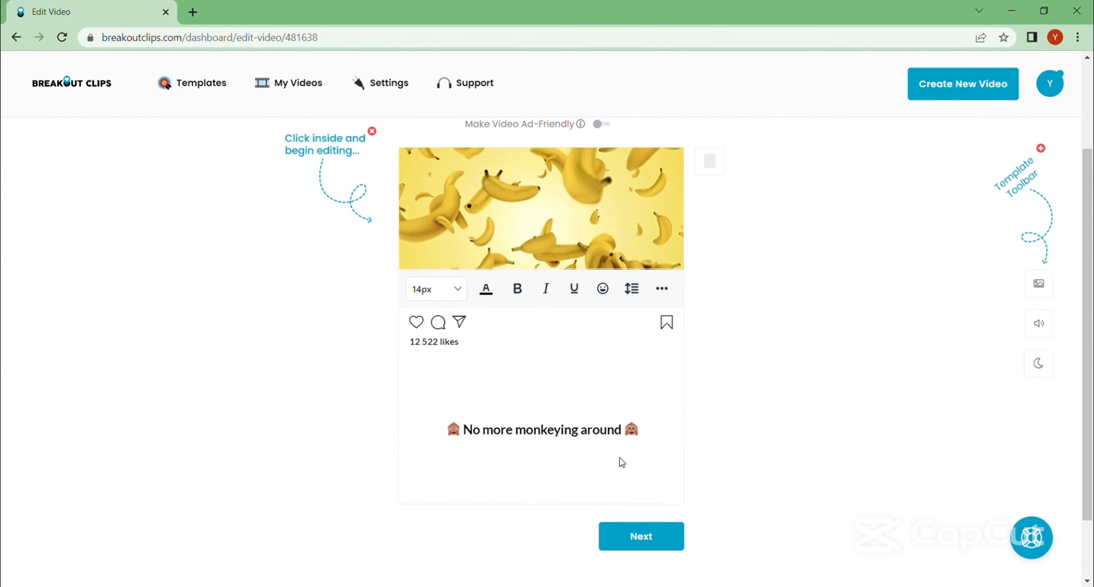
{"action": "type", "text": "SUBSCRIBE MY C"}
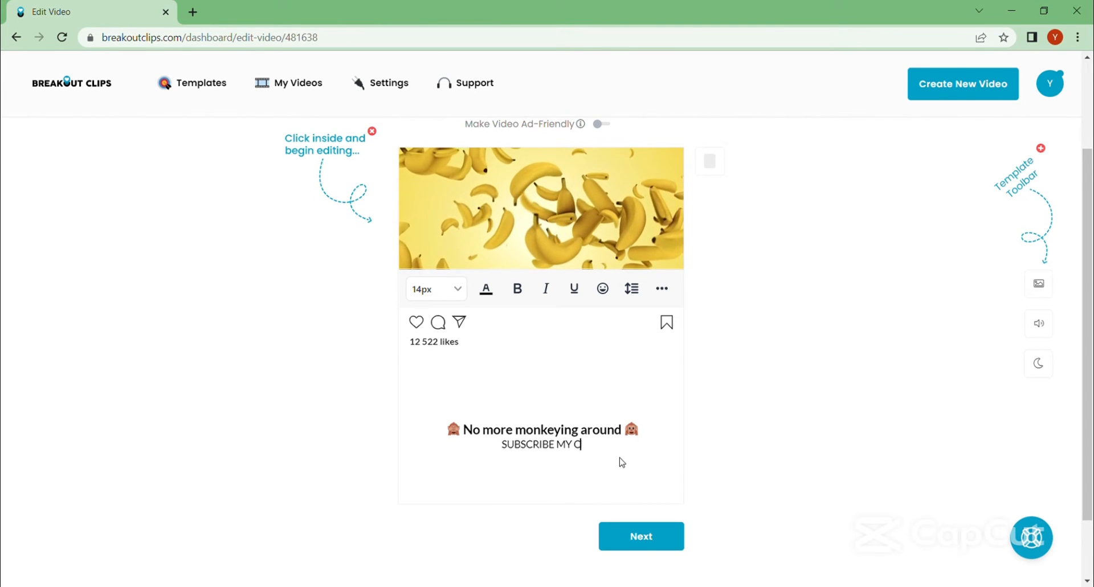
{"action": "type", "text": "HANNEL"}
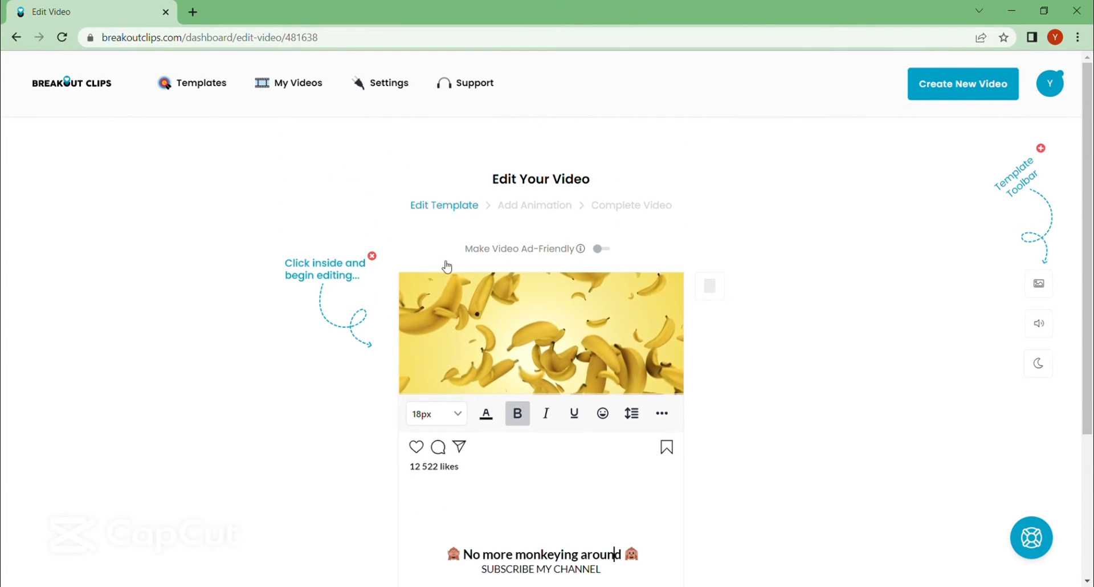
Proceed with Next to the Add Animation step
{"action": "scroll", "scroll_direction": "down", "scroll_amount": 3}
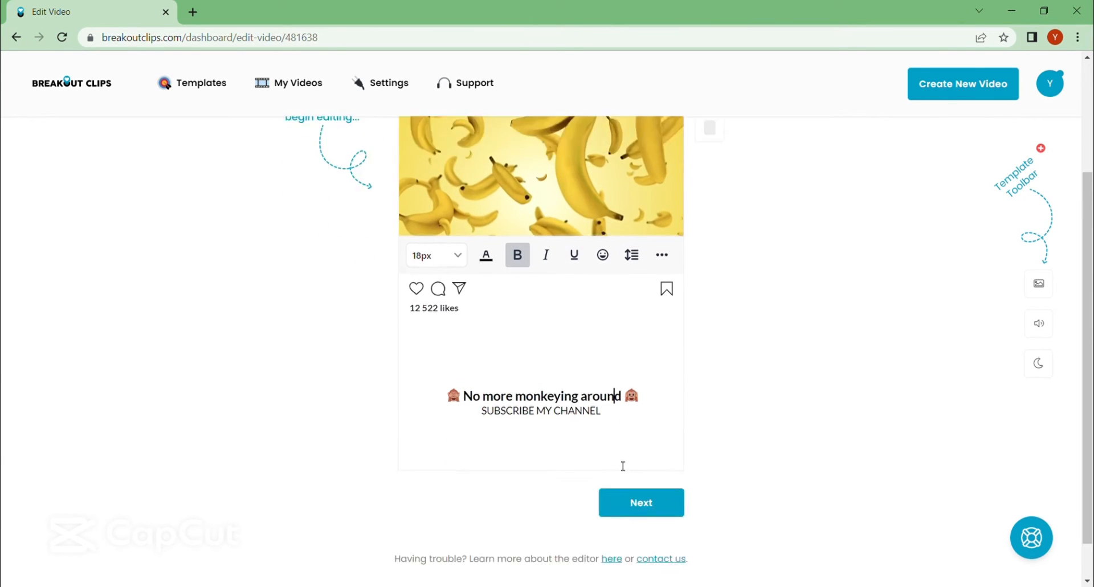
{"action": "left_click", "coordinate": [640, 502]}
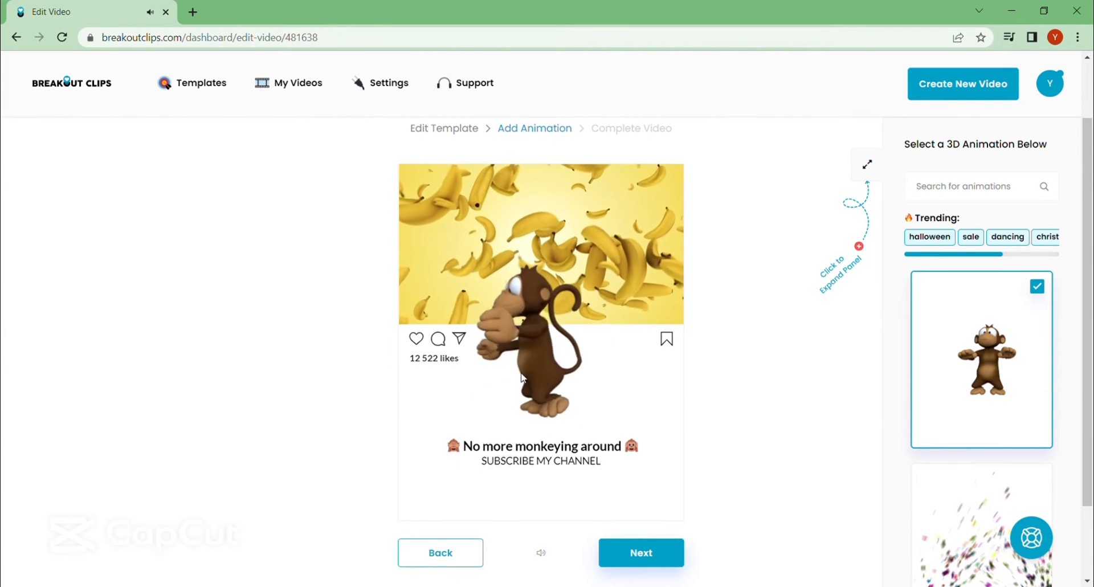
Keep the 3D monkey animation, continue to Complete Video and start rendering, reaching the plan pricing page
{"action": "scroll", "scroll_direction": "down", "scroll_amount": 3}
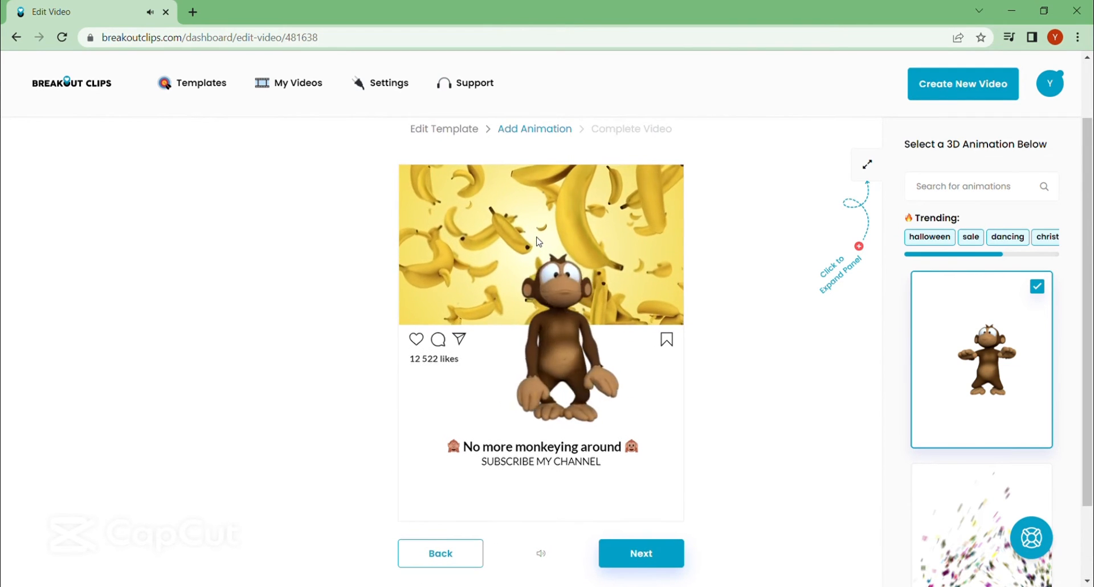
{"action": "scroll", "scroll_direction": "down", "scroll_amount": 3}
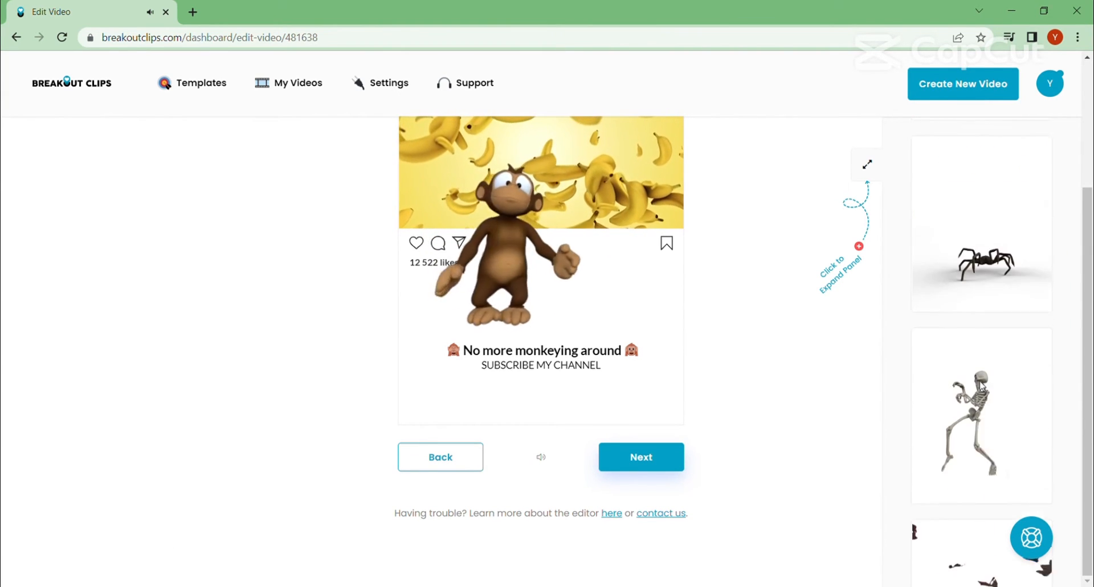
{"action": "left_click", "coordinate": [980, 299]}
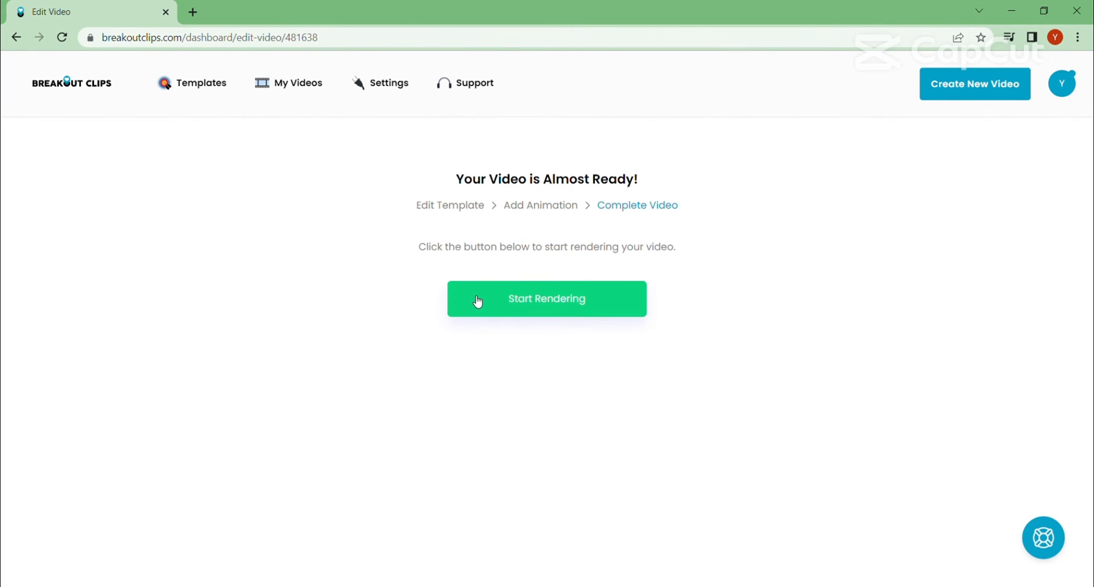
{"action": "left_click", "coordinate": [546, 297]}
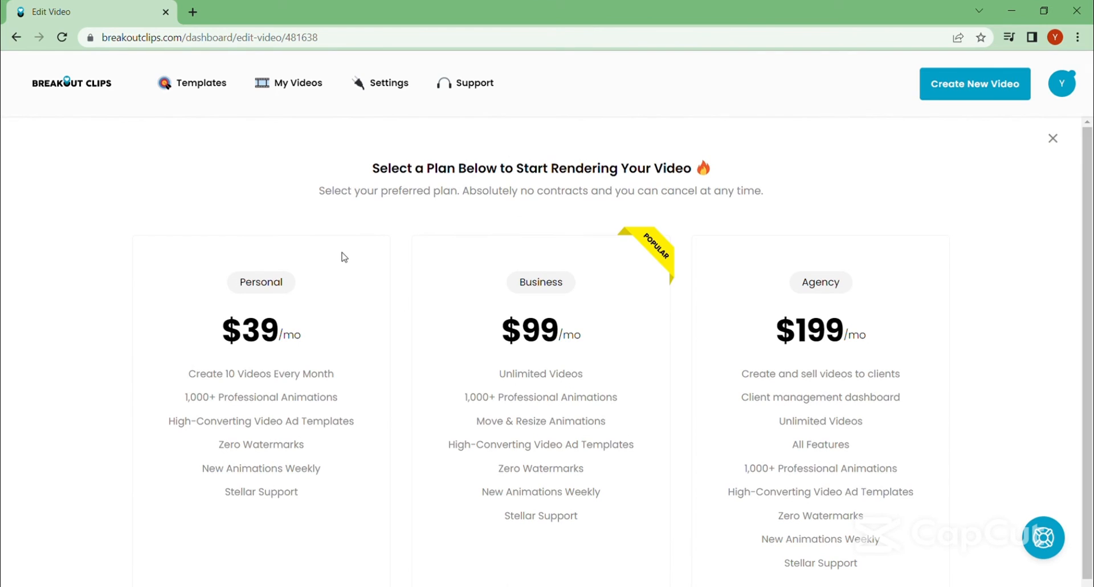
{"action": "scroll", "scroll_direction": "down", "scroll_amount": 3}
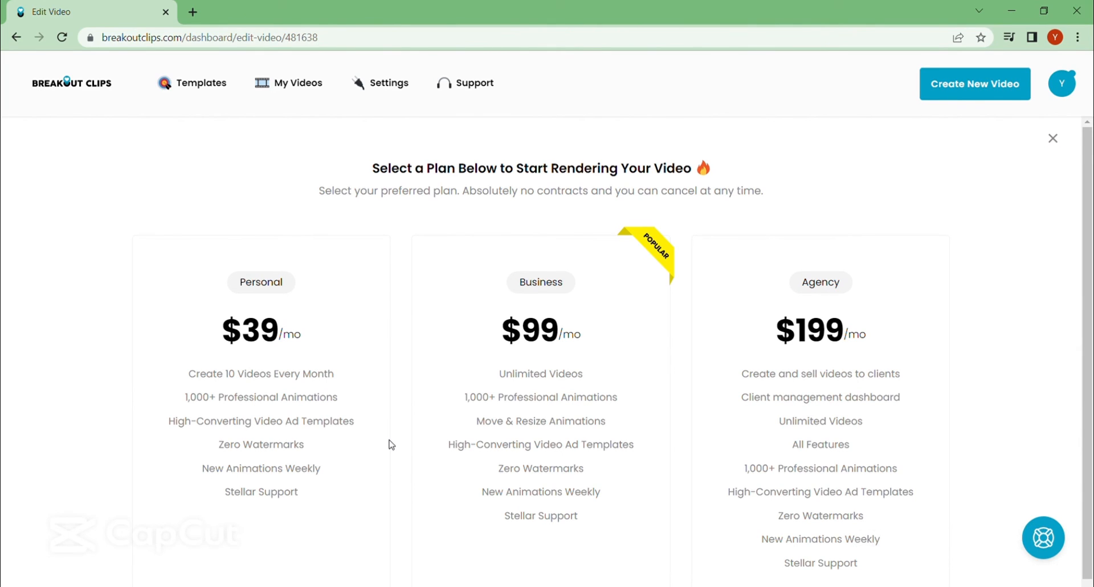
{"action": "scroll", "scroll_direction": "down", "scroll_amount": 3}
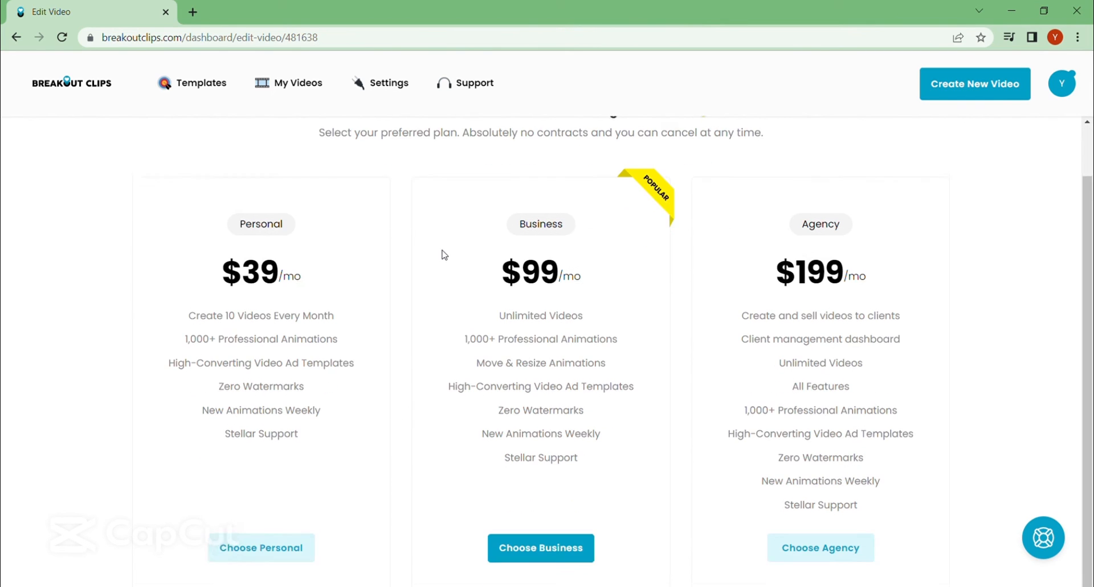
{"action": "scroll", "scroll_direction": "down", "scroll_amount": 3}
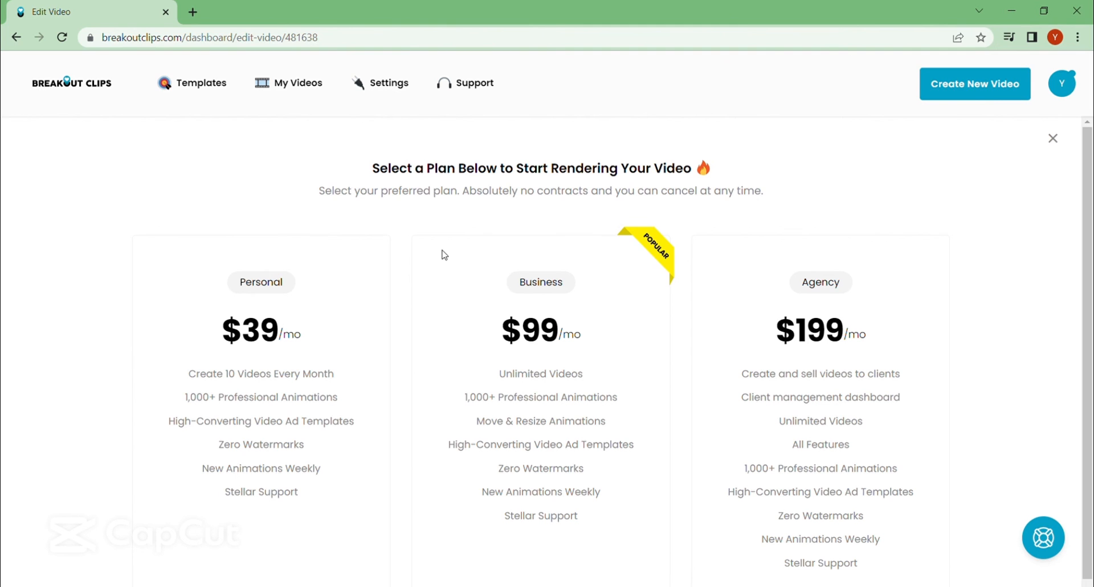
{"action": "mouse_move", "coordinate": [413, 311]}
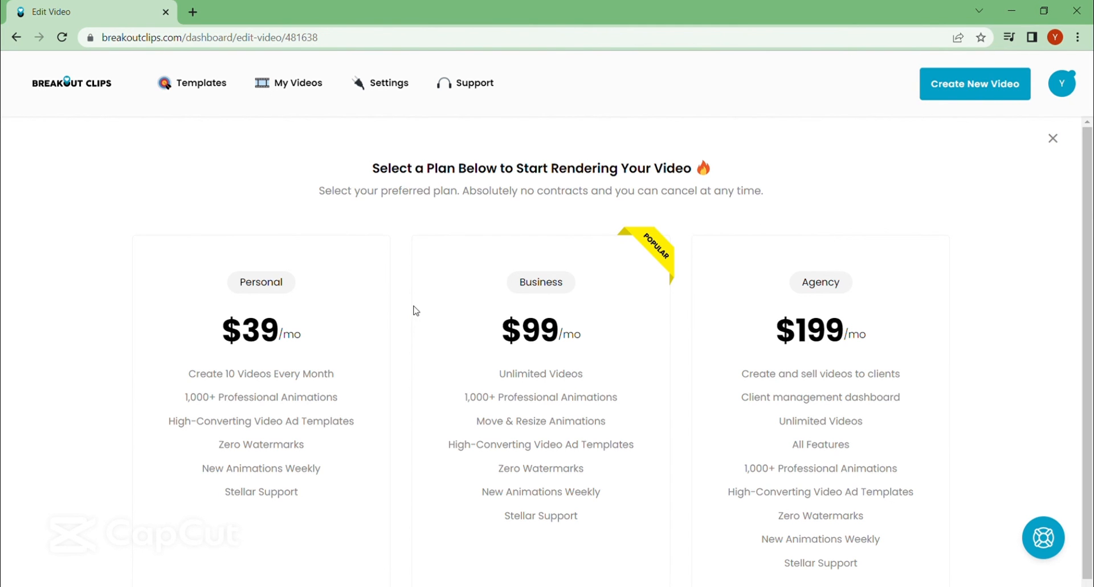